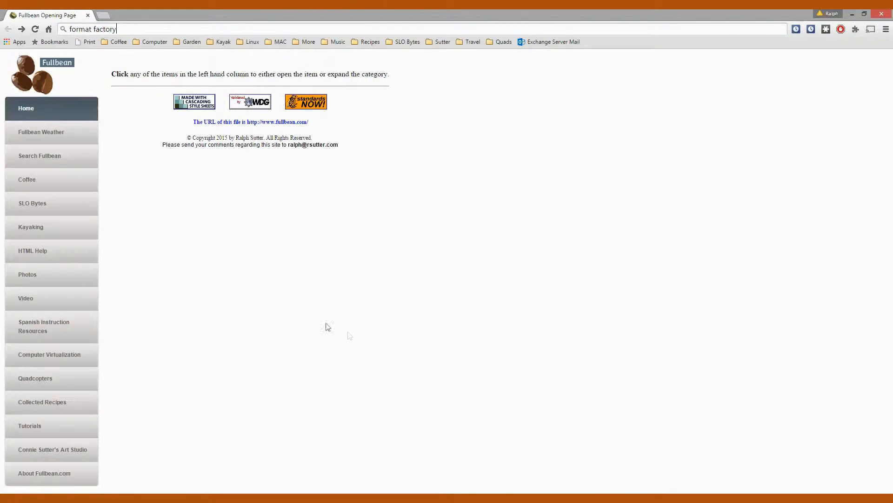
mouse_move(261, 268)
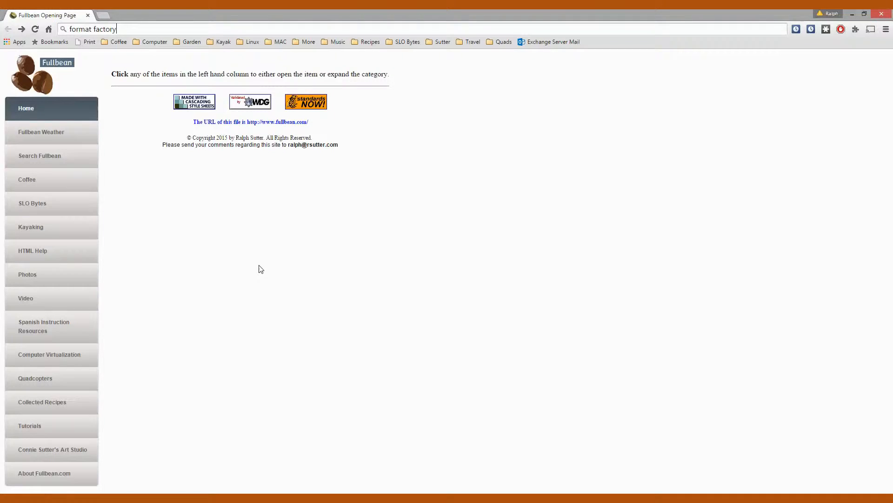
mouse_move(279, 248)
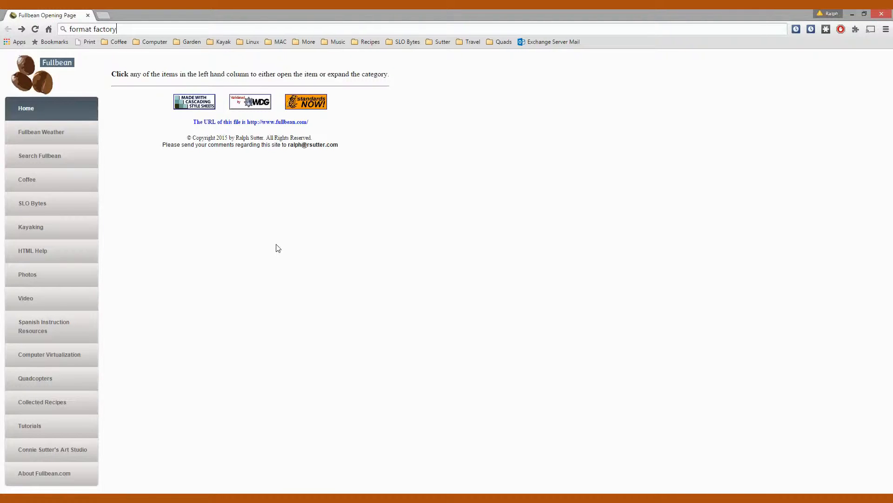
mouse_move(296, 244)
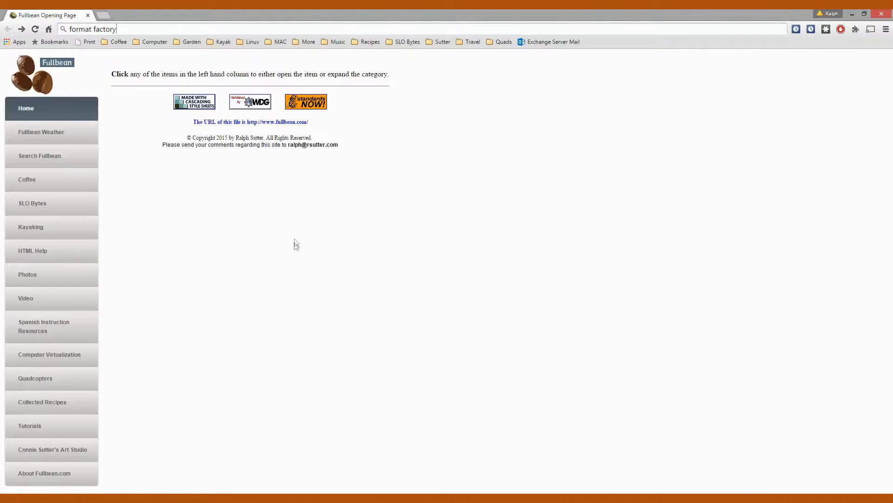
mouse_move(308, 251)
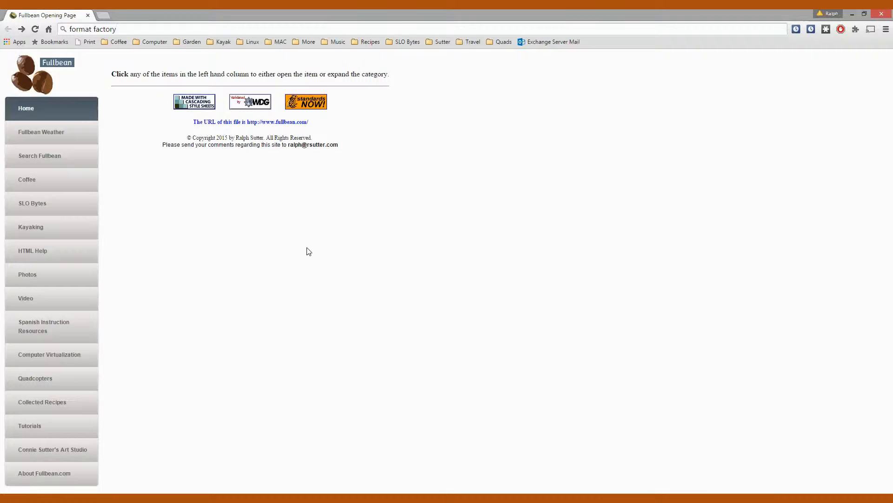
mouse_move(318, 248)
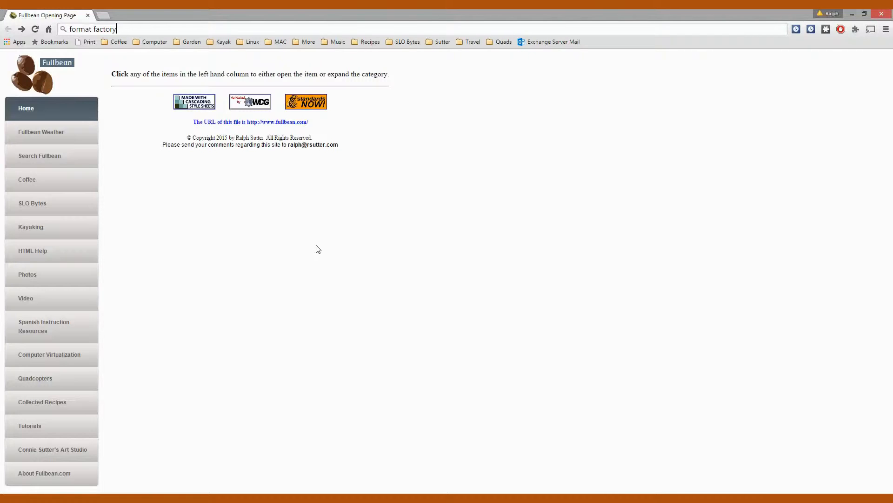
mouse_move(258, 196)
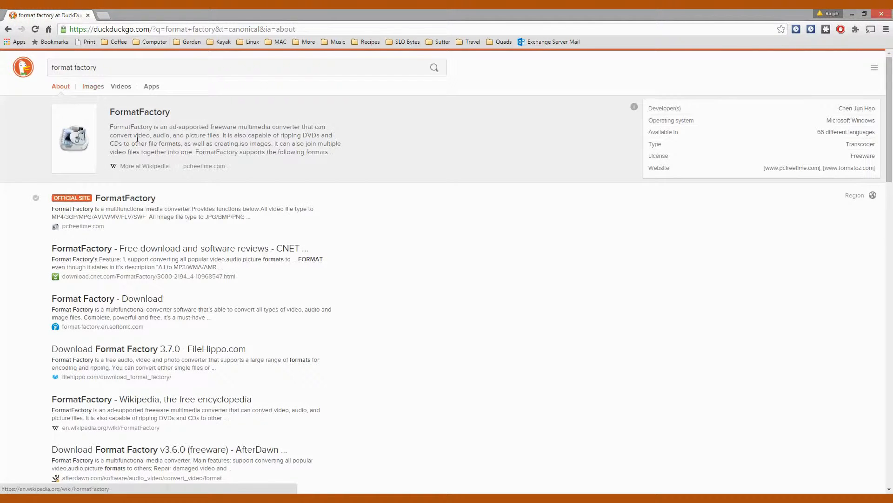
Download the Format Factory installer from the official pcfreetime.com site (Site1).
click(126, 197)
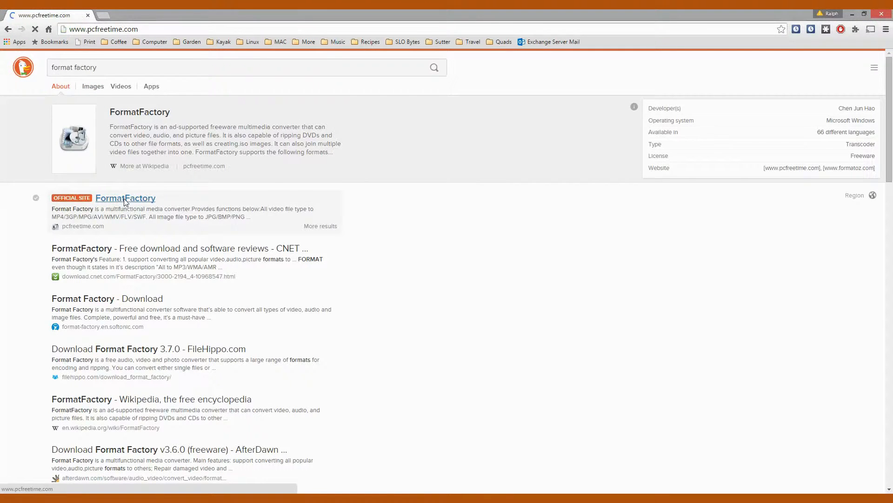
click(125, 197)
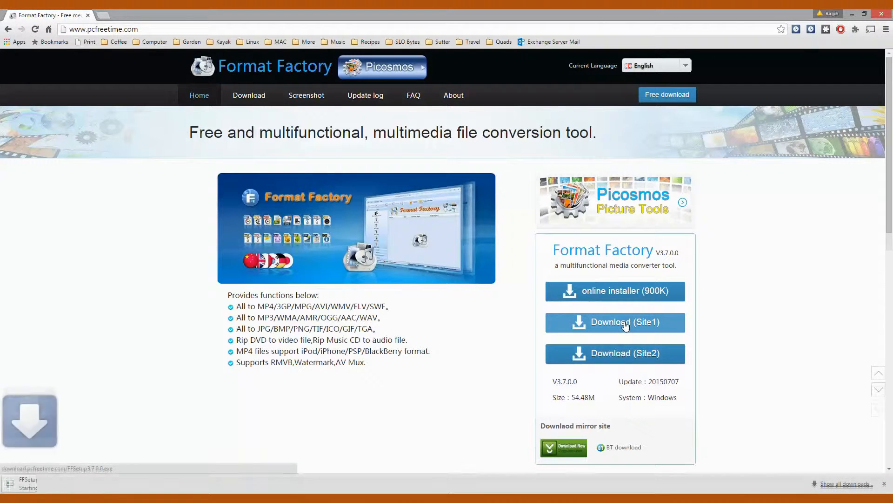
click(615, 322)
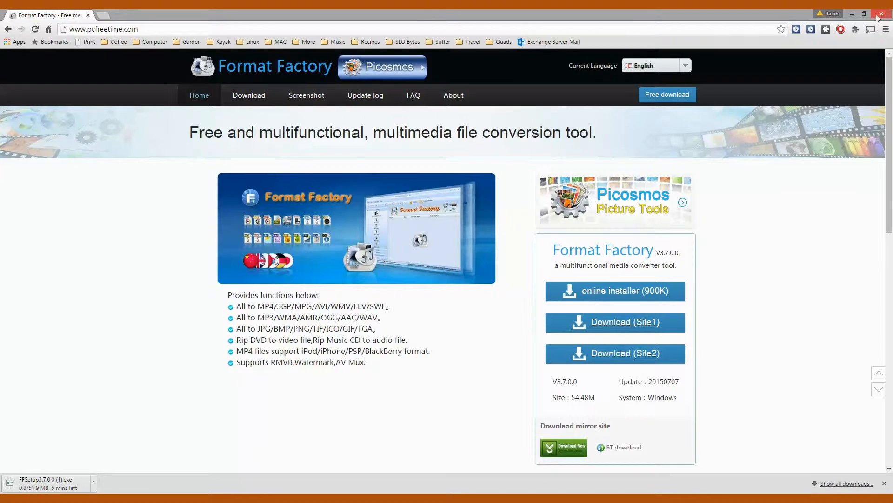
Close Chrome and confirm exiting while the download prompt is shown.
click(885, 13)
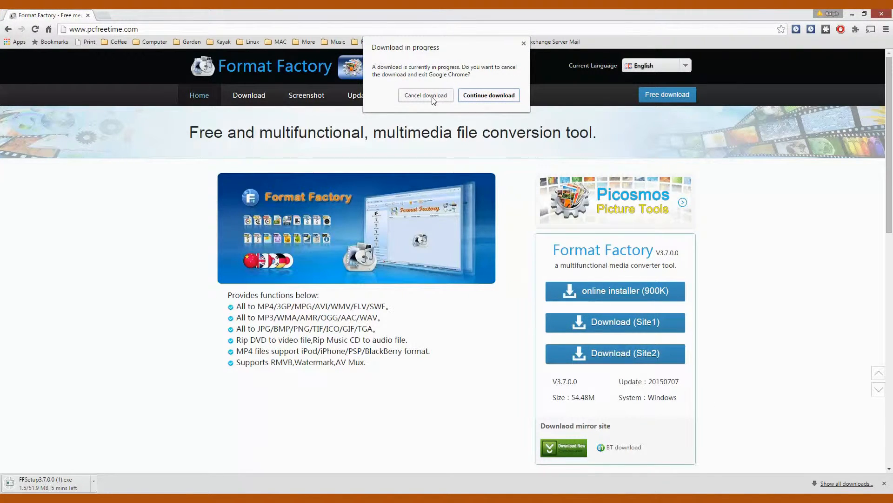
click(425, 95)
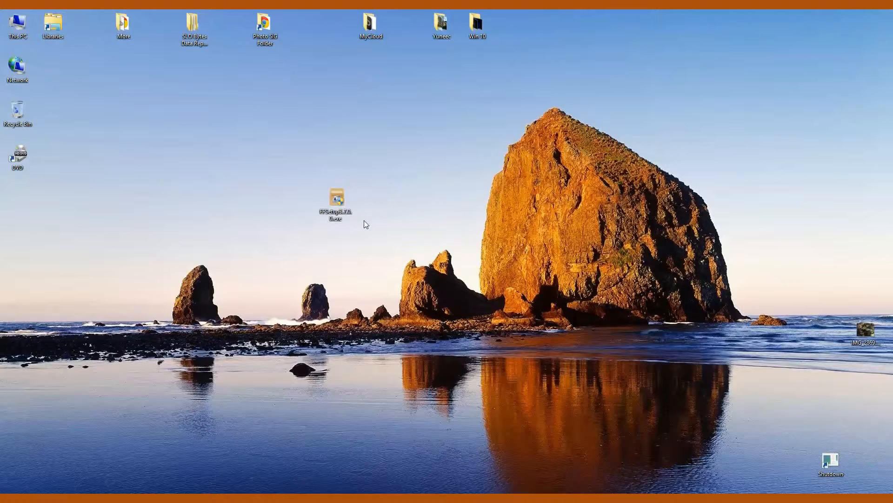
mouse_move(336, 204)
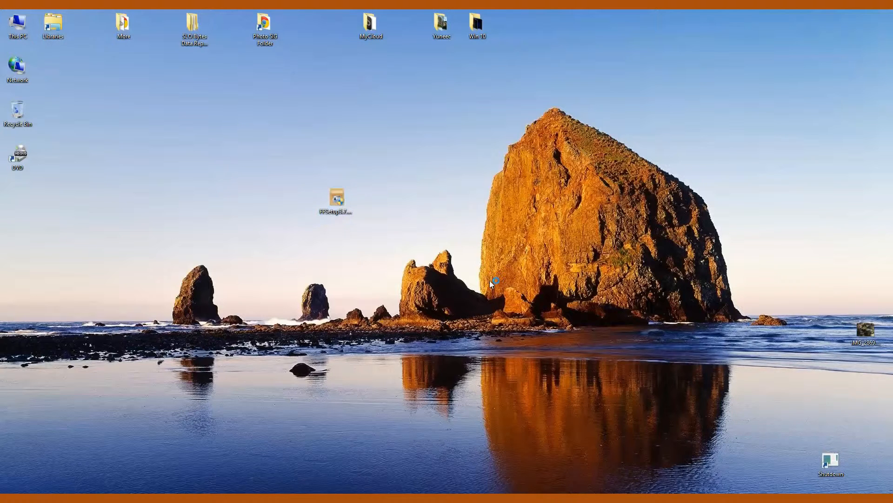
Launch FFSetup from the desktop, agree to the license and install into the default folder.
double_click(336, 198)
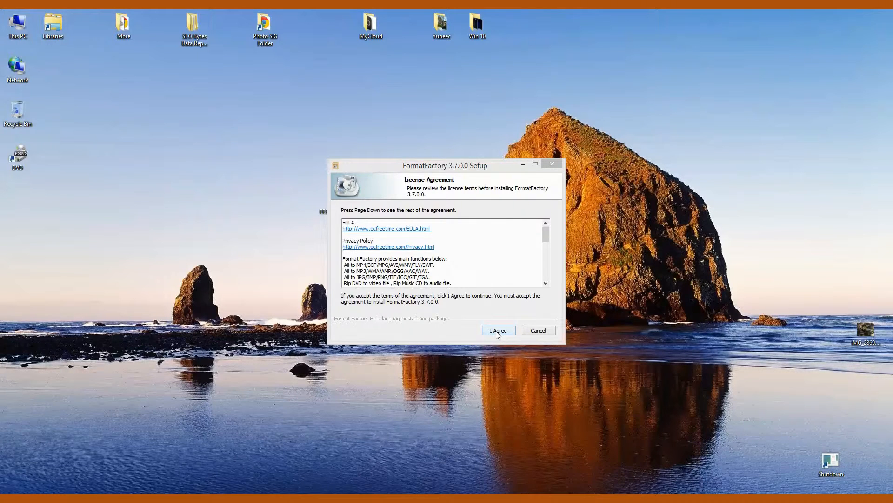
click(497, 330)
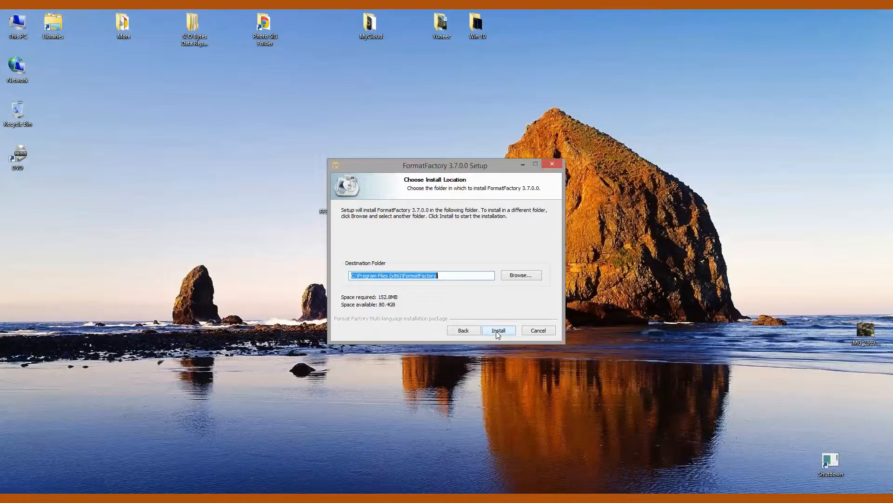
click(497, 329)
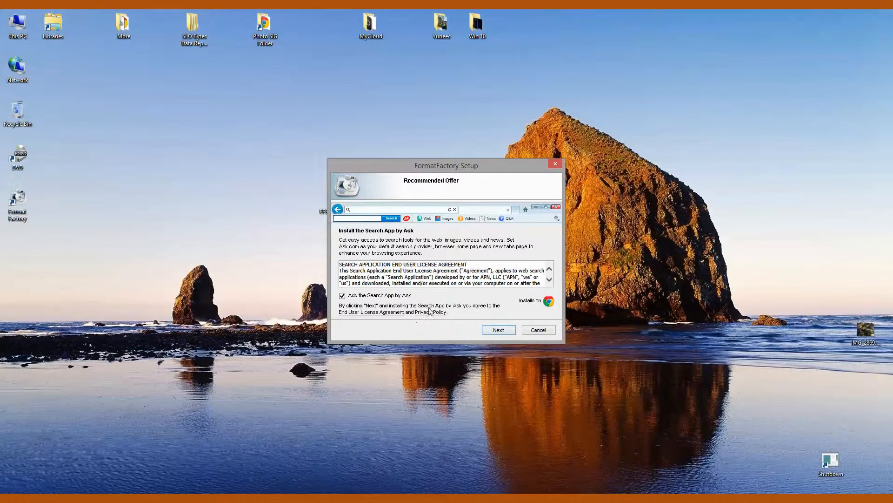
mouse_move(393, 307)
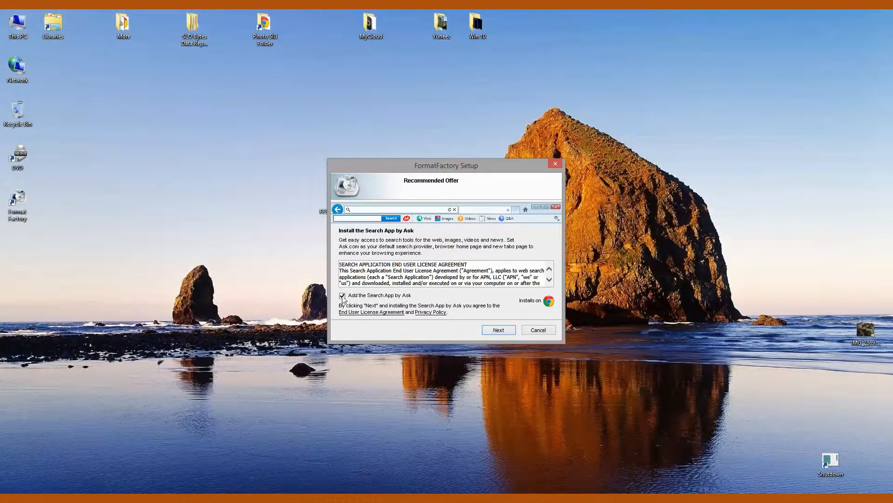
Decline the Ask Search App for Internet Explorer on each recommended-offer page.
click(342, 295)
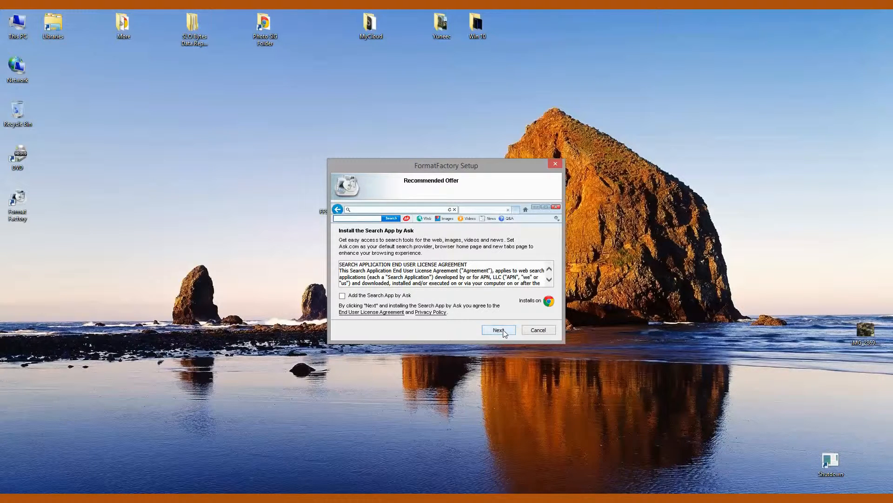
click(496, 329)
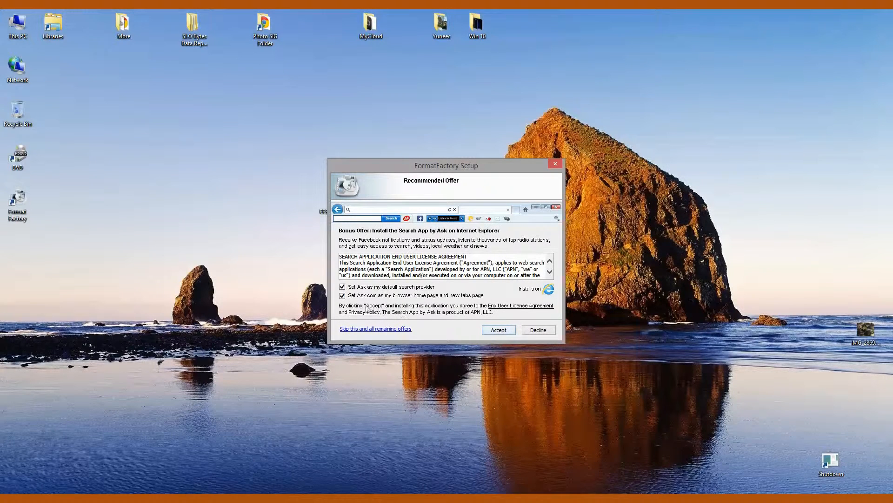
click(343, 295)
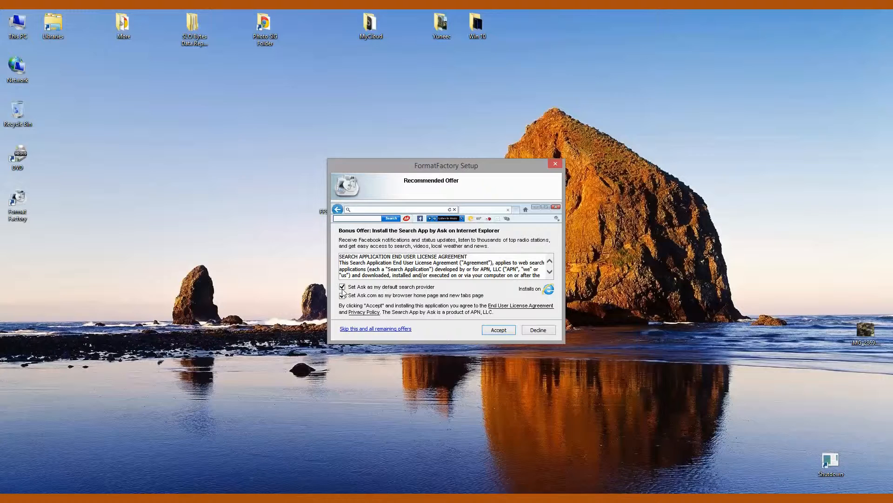
click(343, 287)
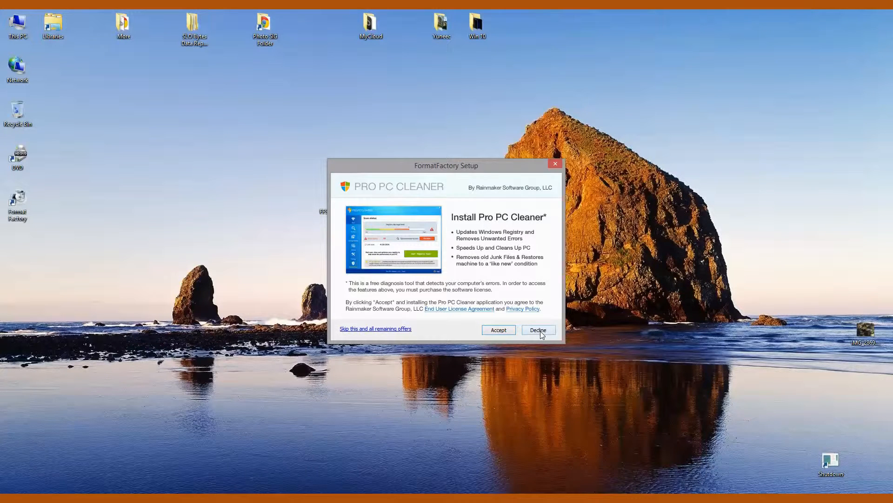
Decline the Pro PC Cleaner and Simplifast offers, then finish setup with Run Format Factory checked.
click(537, 330)
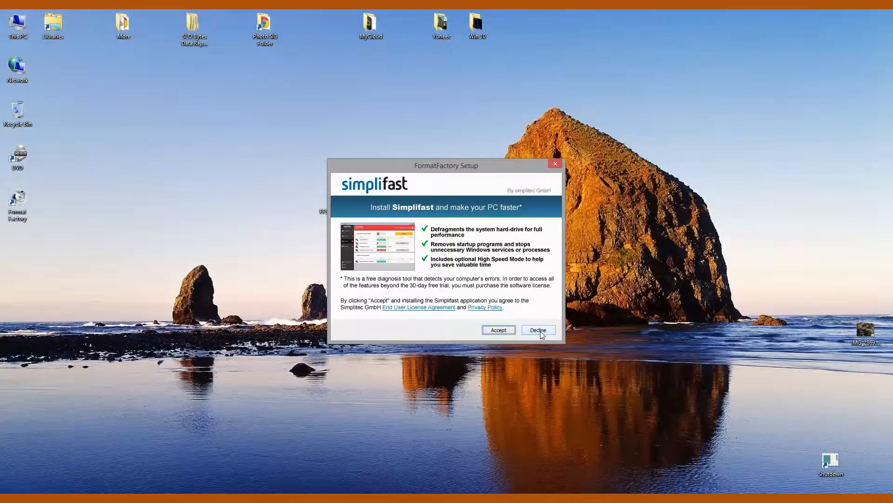
click(537, 329)
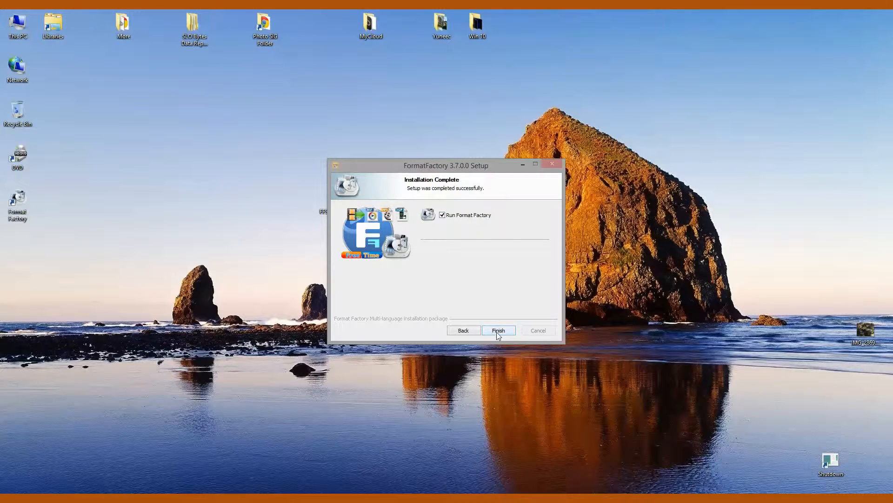
click(497, 331)
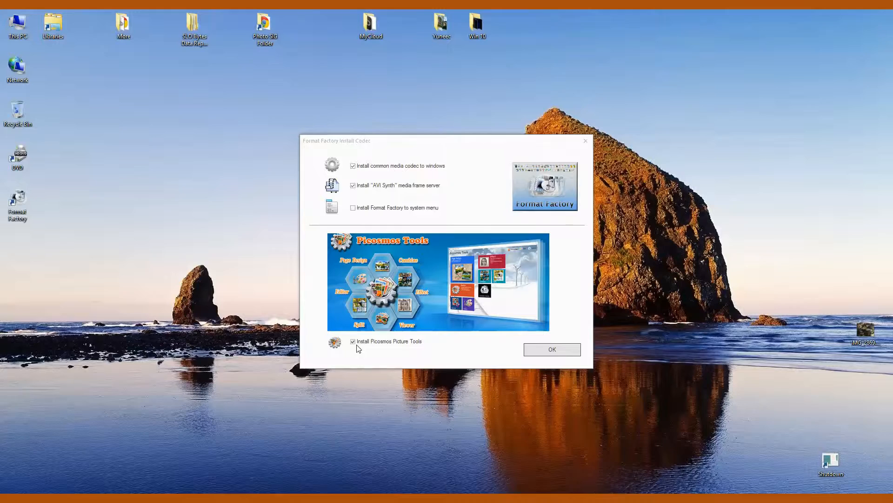
Keep the media codecs but untick Picosmos Picture Tools, confirm, then close Format Factory.
click(353, 340)
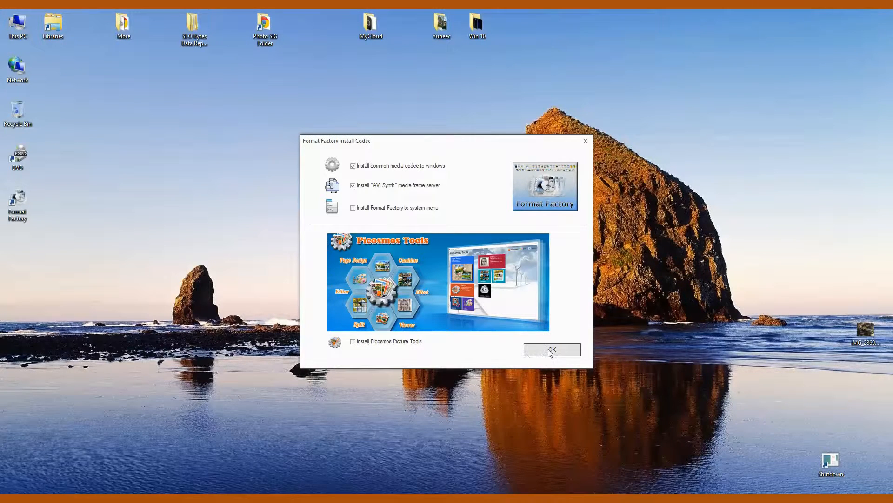
click(551, 349)
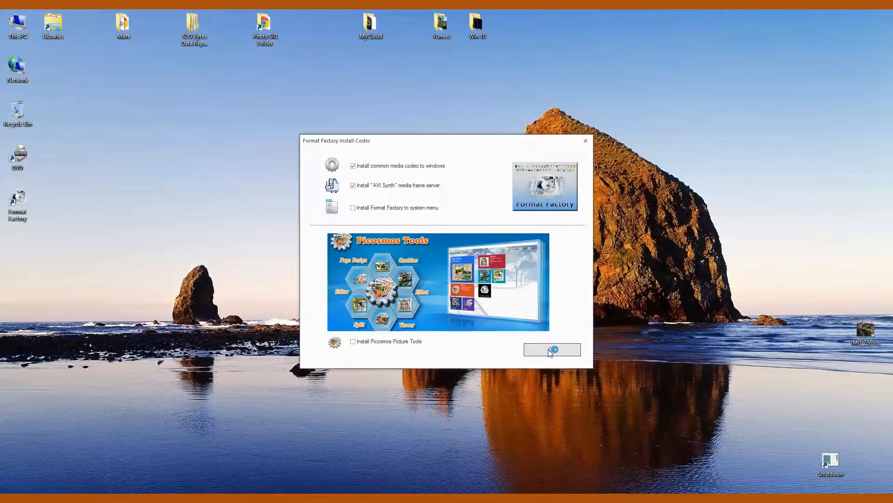
click(552, 349)
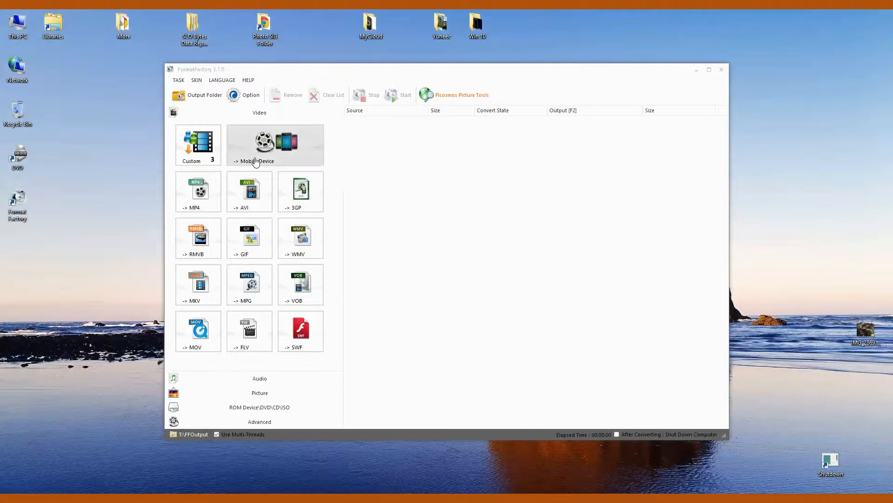
mouse_move(421, 77)
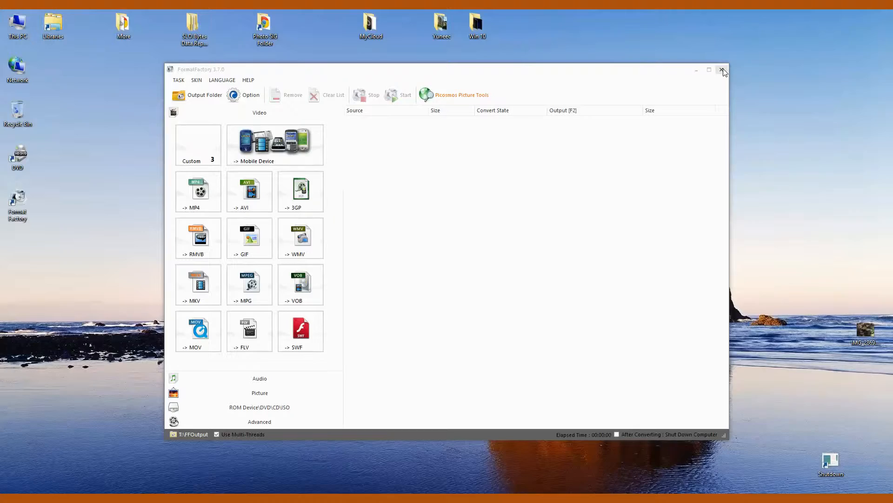
click(724, 70)
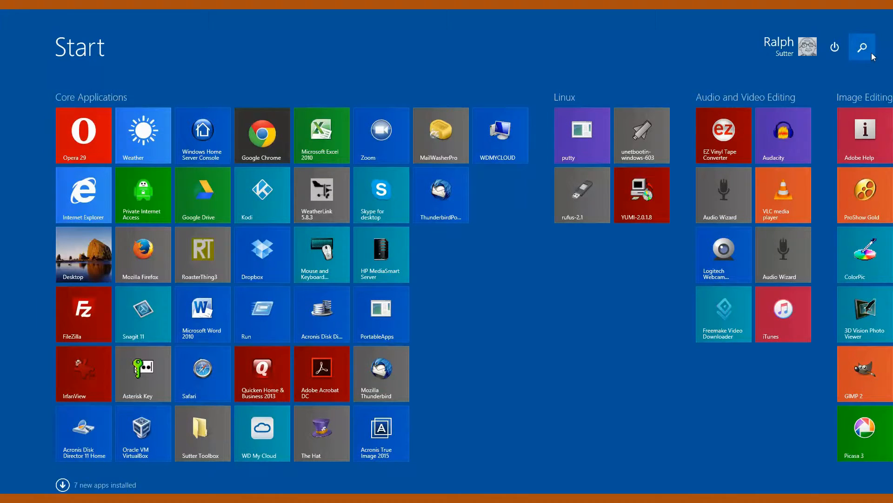
Search the Start screen for 'uninstall a program' to reach Programs and Features.
click(862, 47)
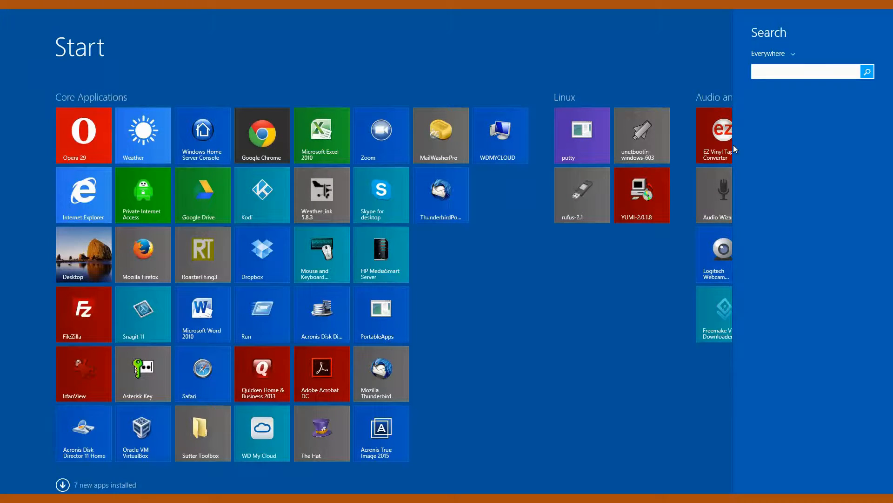
text(uninstall)
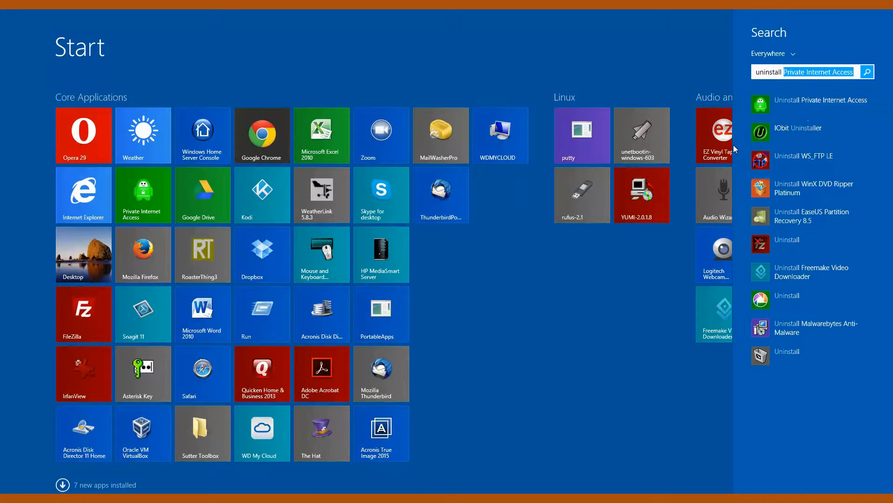
text(uninstall a progr)
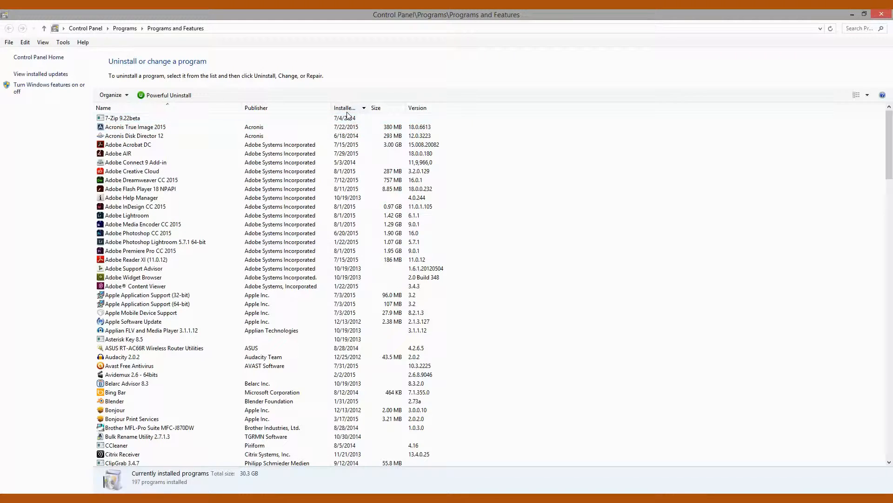
Sort programs by Installed On, newest first, and select FormatFactory 3.7.0.0 among the recent entries.
click(345, 108)
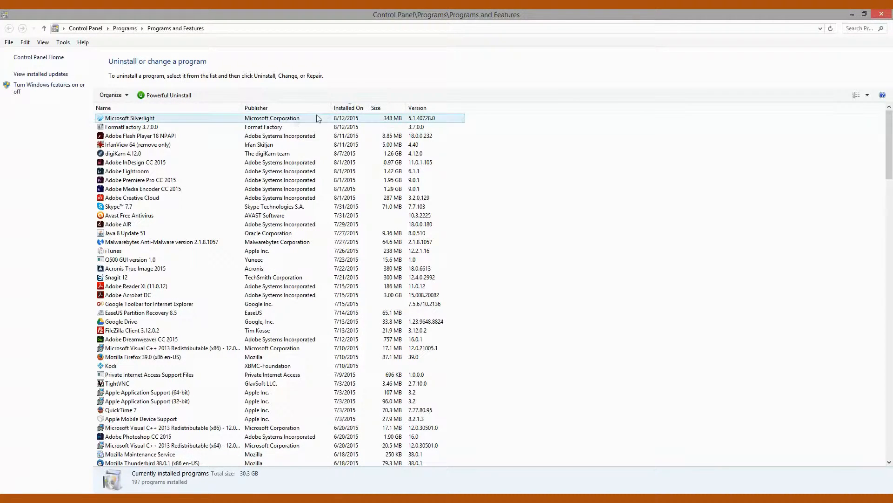
click(131, 126)
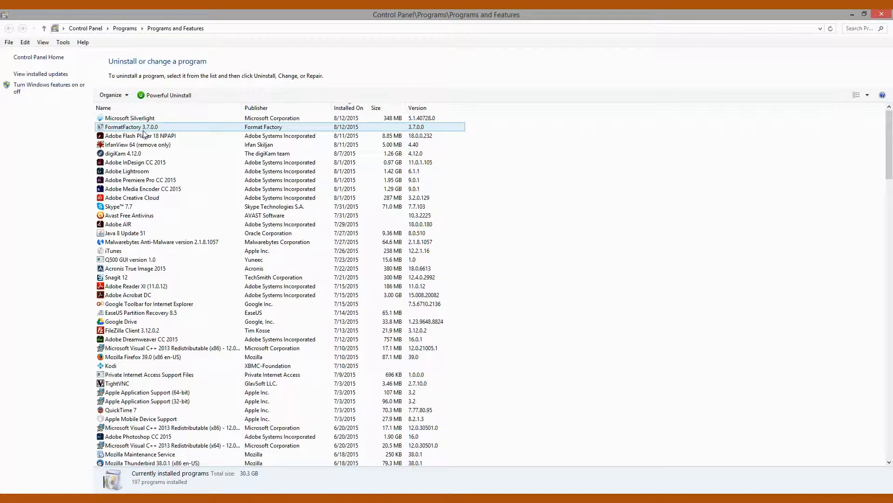
click(138, 144)
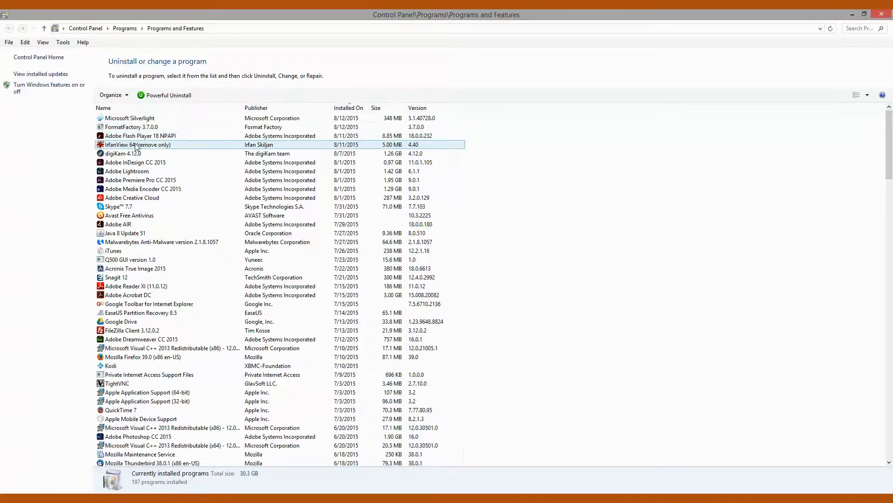
click(130, 119)
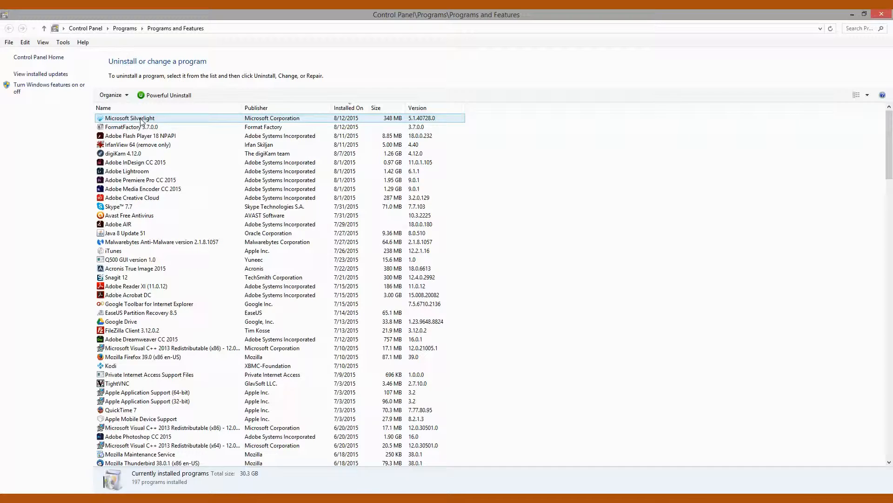
click(131, 127)
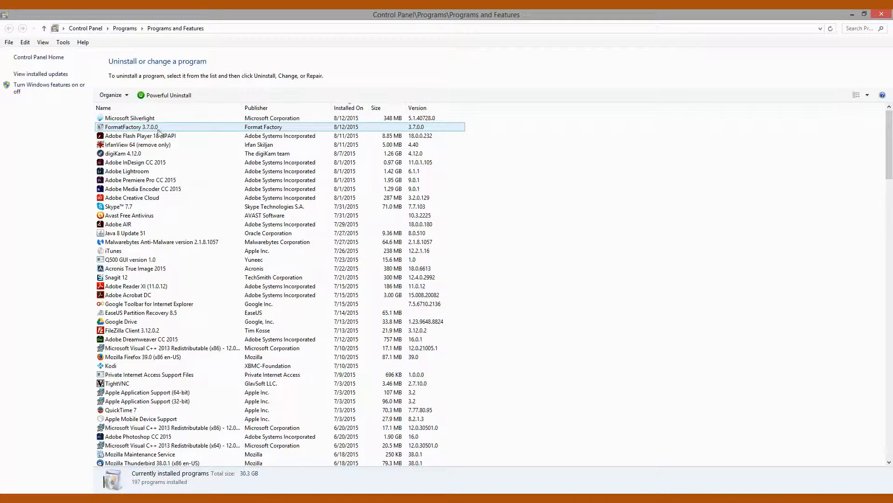